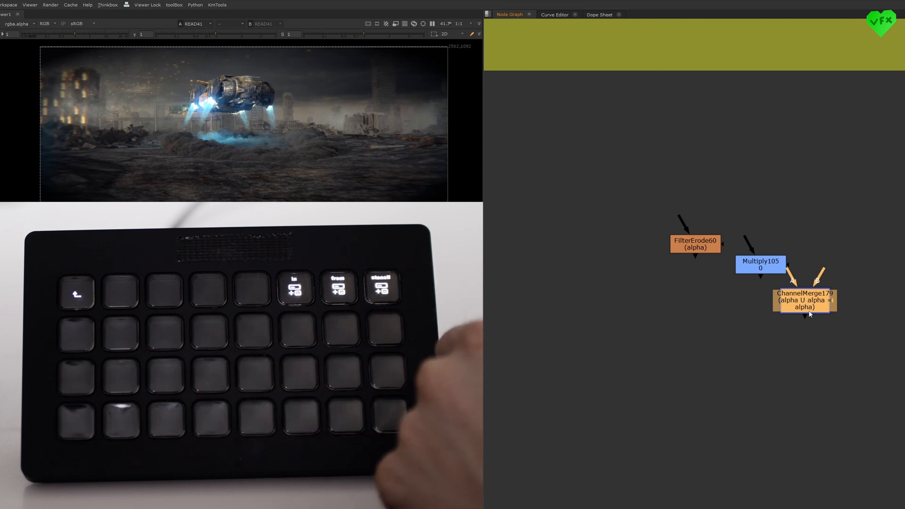
Step: Change ChannelMerge179's operation from union to from so it reads alpha from alpha
click(338, 287)
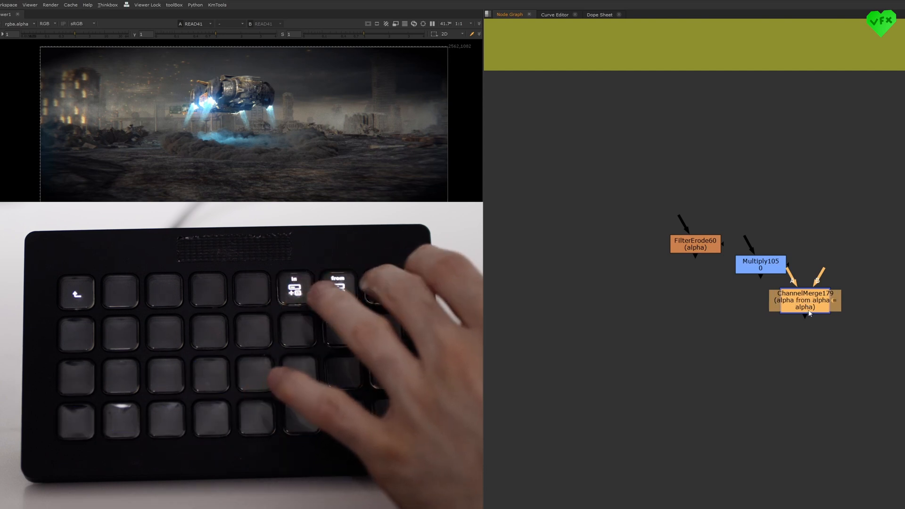
click(804, 300)
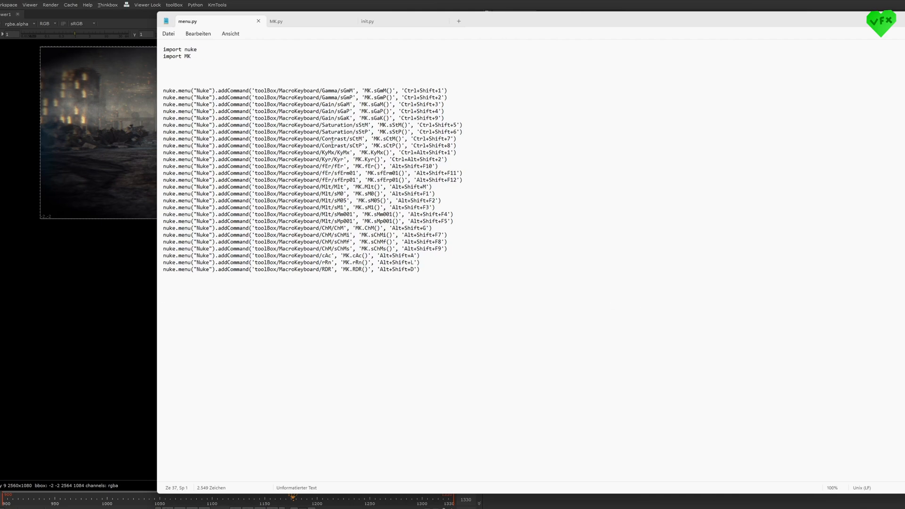
Step: Flip between menu.py and MK.py, landing on MK.py's sCtM and sStP contrast, saturation and gamma functions
click(276, 21)
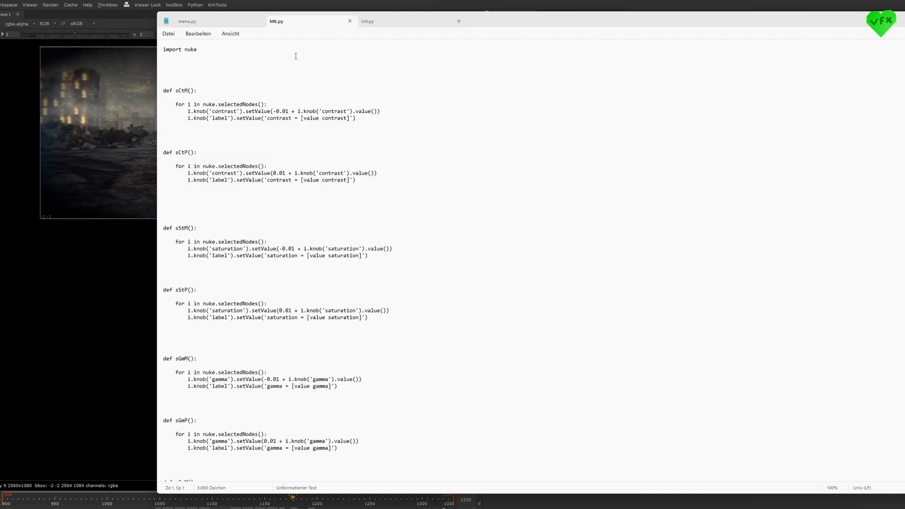
click(186, 21)
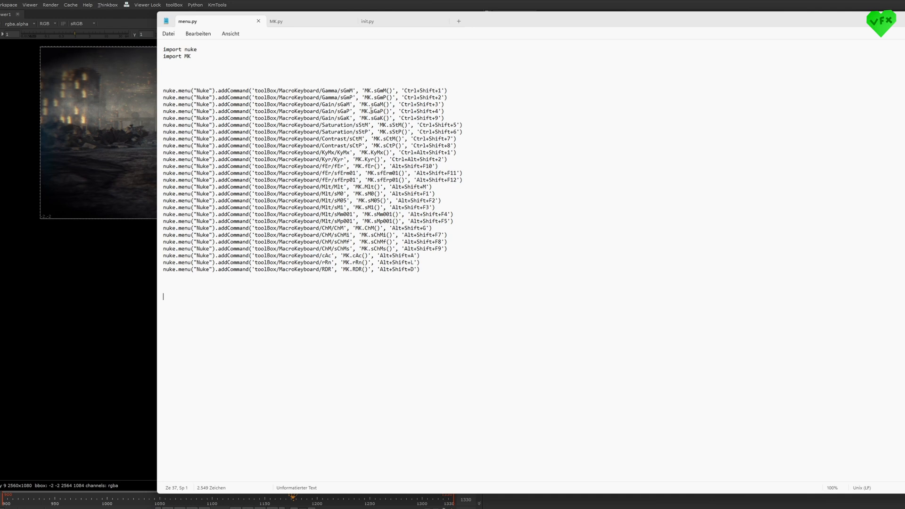
click(276, 22)
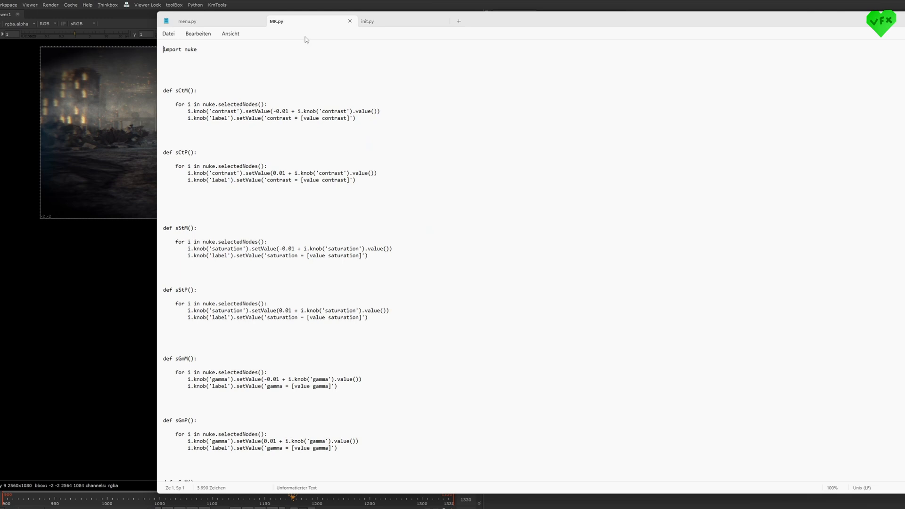
mouse_move(265, 138)
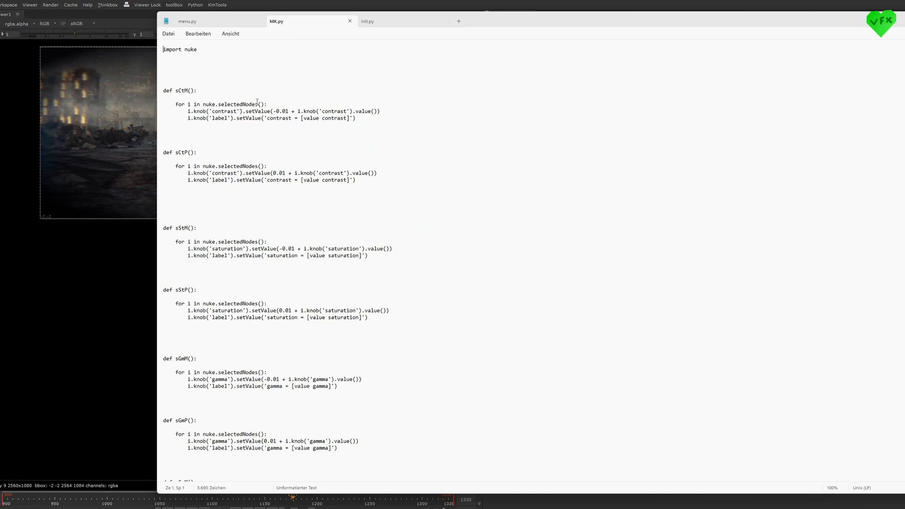
Step: Review MK.py's gain, cache-clear and render functions, then show init.py adding the ./custom/MacroKeyboard plugin path
scroll(down, 3)
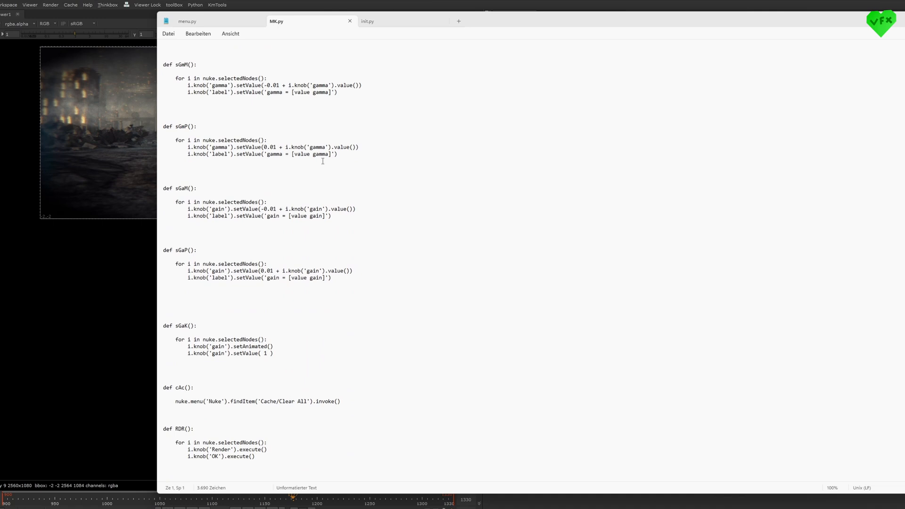
click(368, 22)
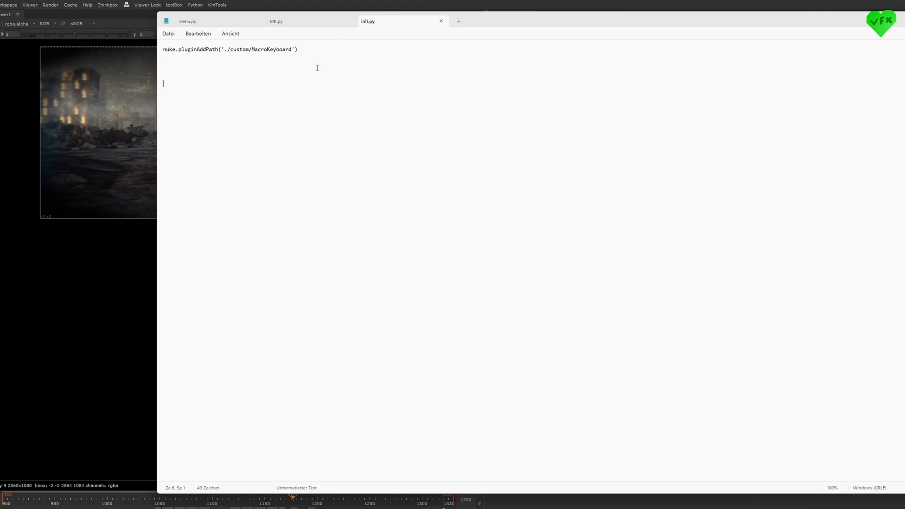
mouse_move(267, 78)
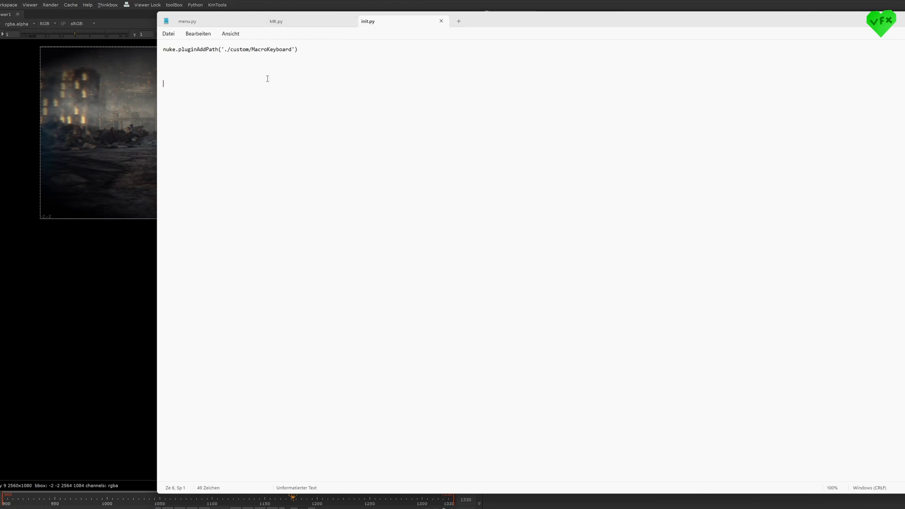
Step: Show menu.py's MacroKeyboard addCommand list with its Ctrl and Alt shortcut bindings
click(187, 21)
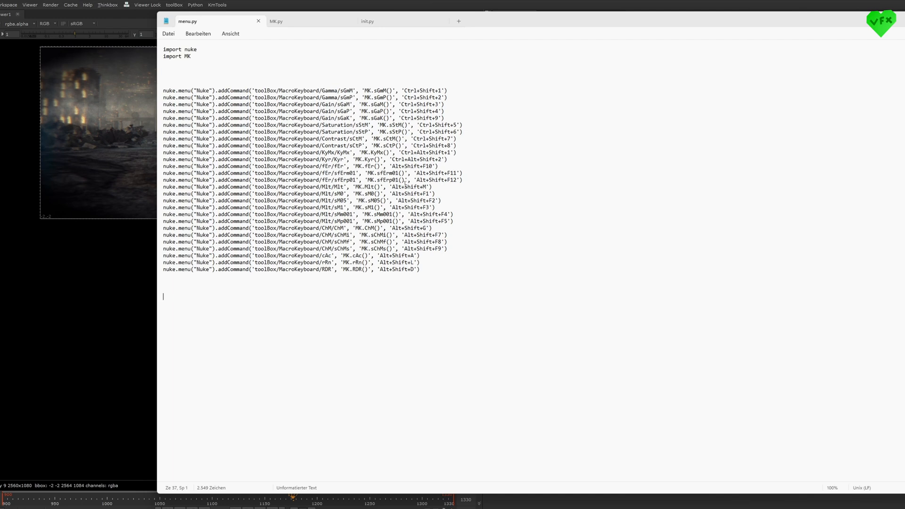
mouse_move(408, 215)
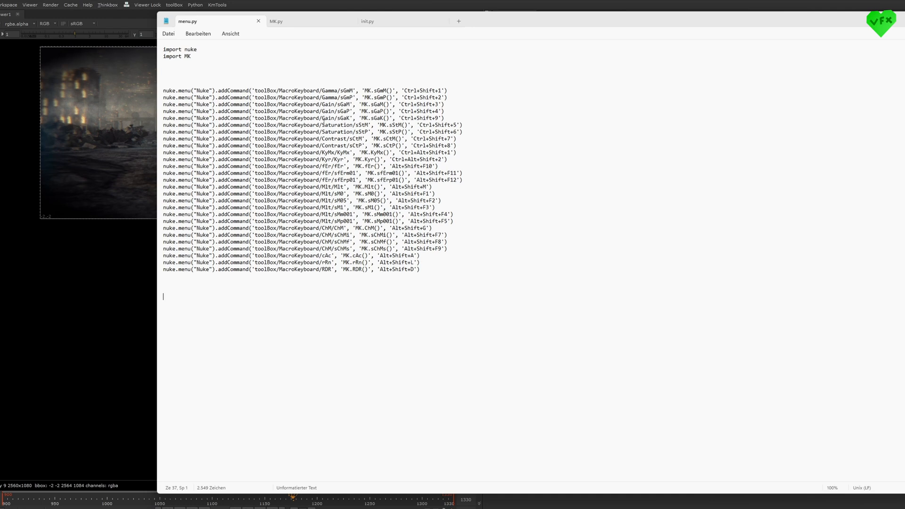
mouse_move(282, 21)
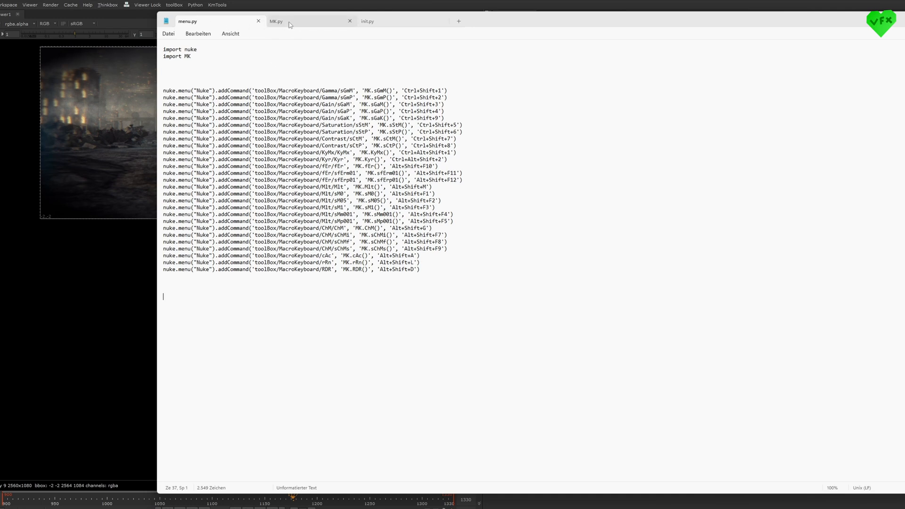